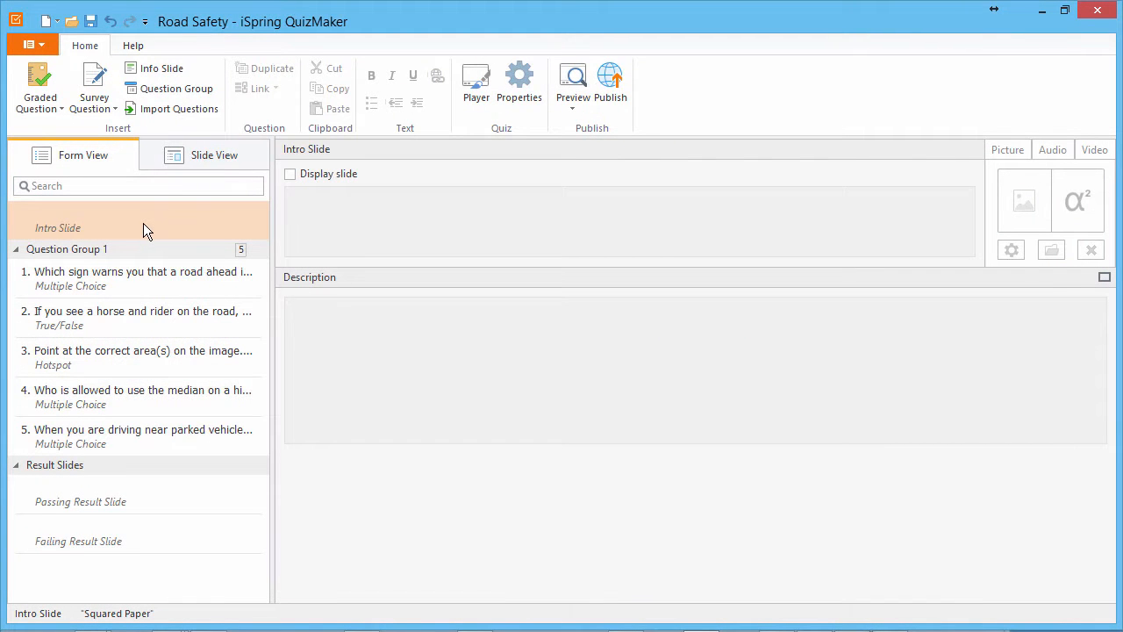
# - Enable the intro slide and title it 'CHECK YOUR ROAD SAFETY KNOWLEDGE'
pyautogui.click(140, 278)
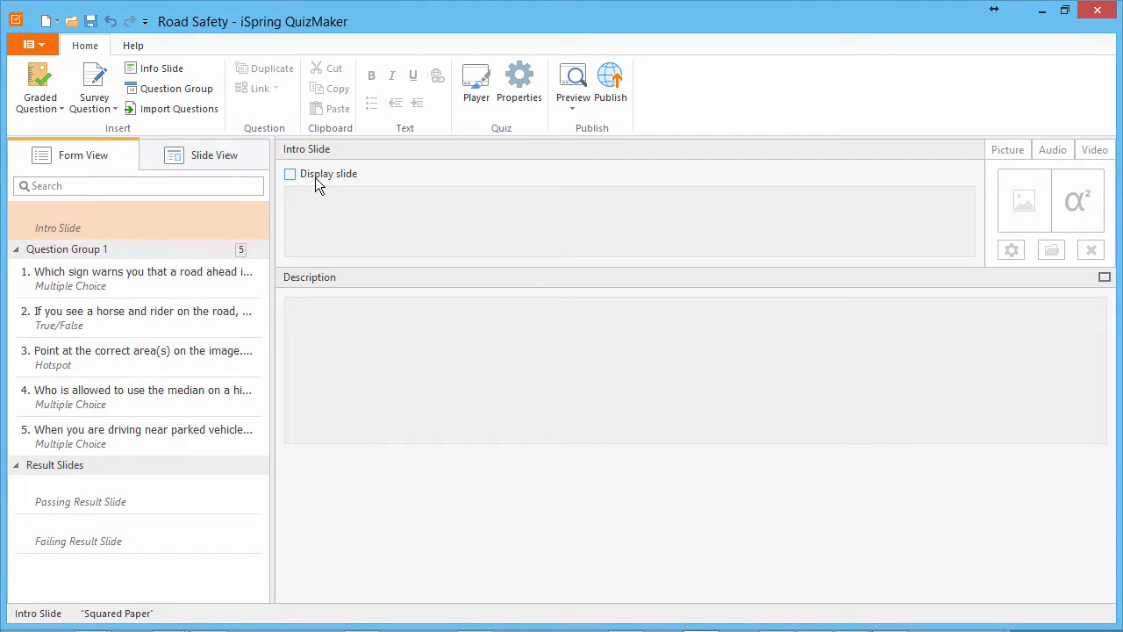
pyautogui.click(290, 173)
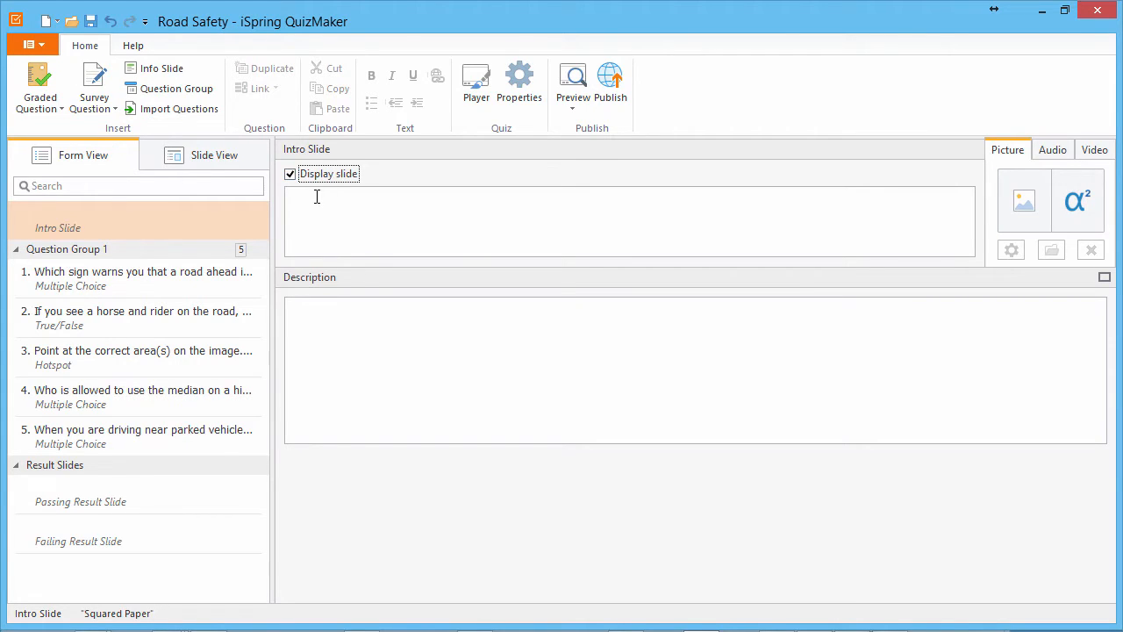
pyautogui.write('CHECK YOUR ROAD SAFETY KNOWLEDGE')
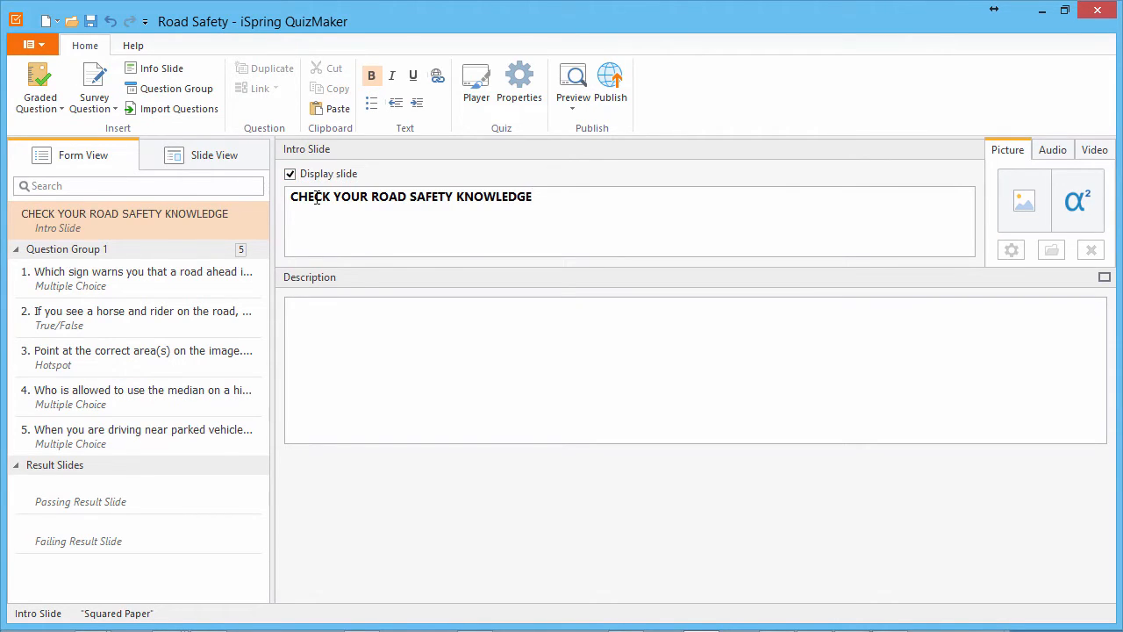
pyautogui.click(532, 196)
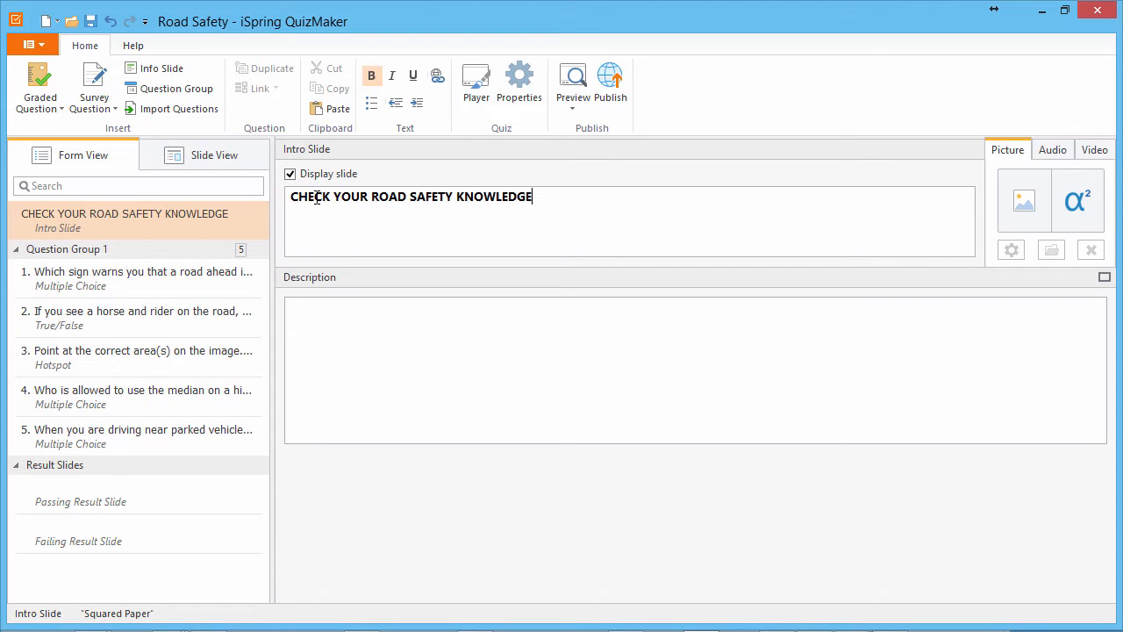
# - Switch to Slide View to see the titled intro slide on its canvas
pyautogui.click(214, 154)
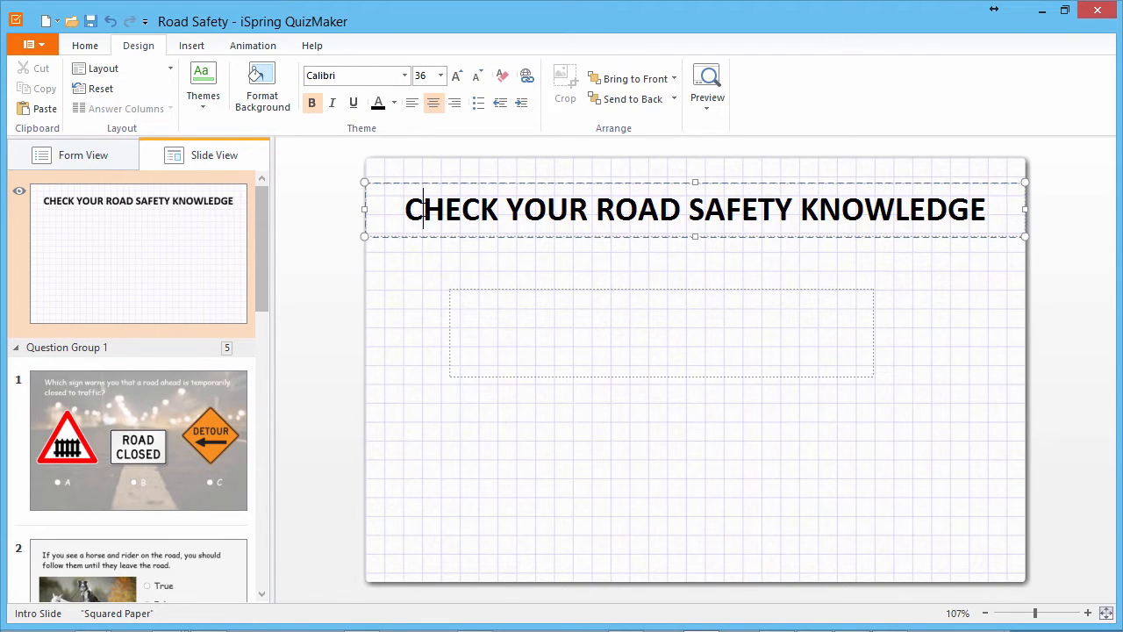
pyautogui.moveTo(263, 130)
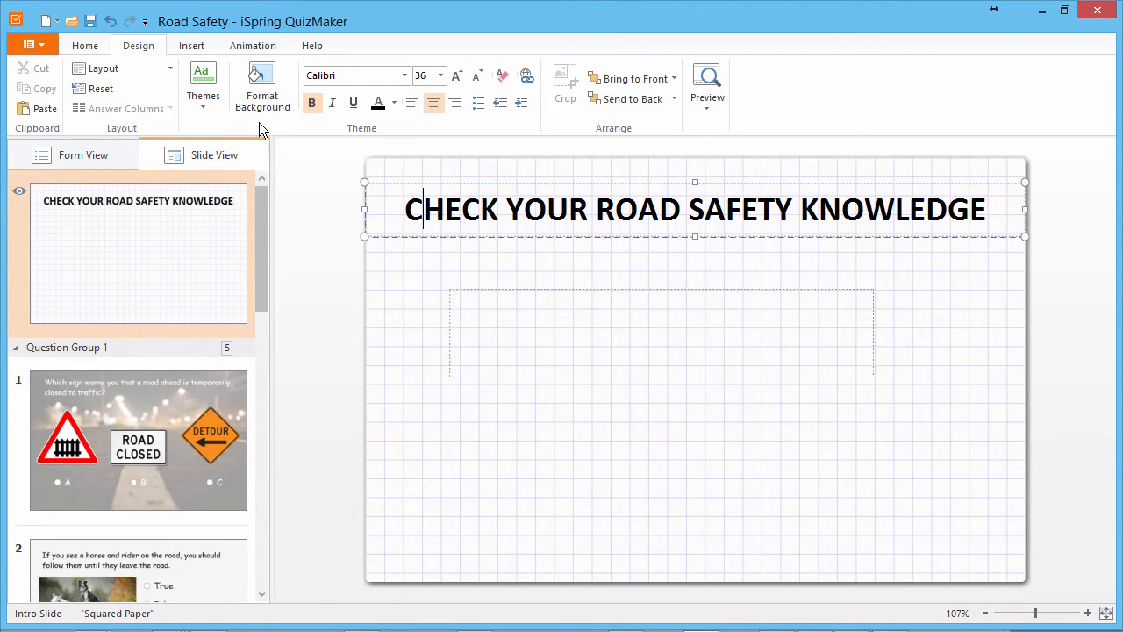
# - Set the intro slide background to the Road Safety Quiz road-signs picture from file
pyautogui.click(262, 88)
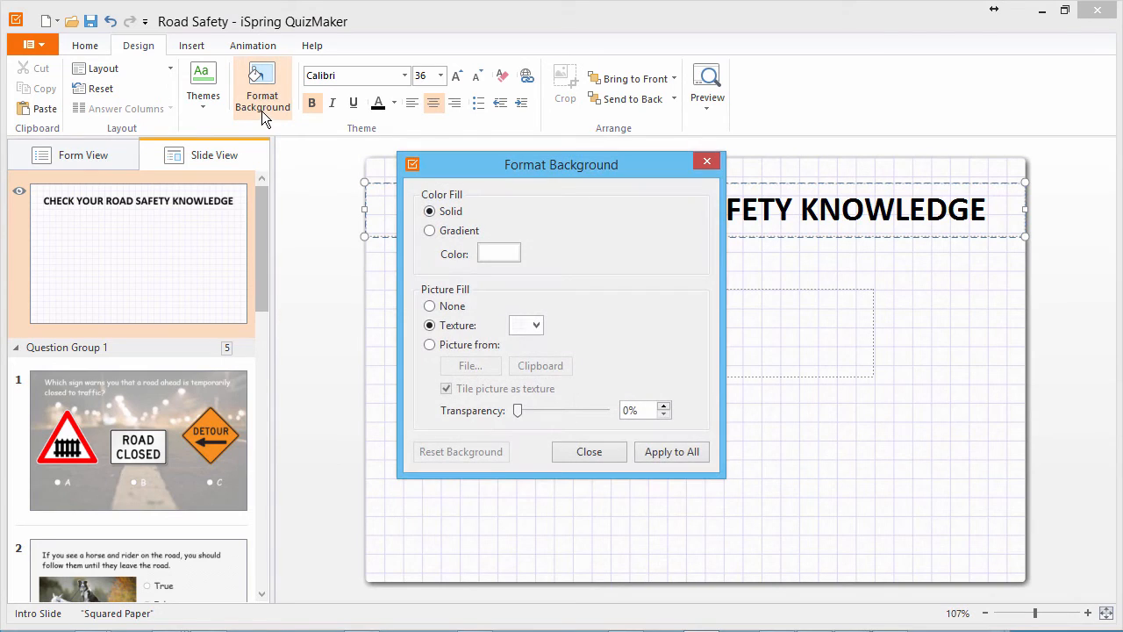
pyautogui.click(537, 324)
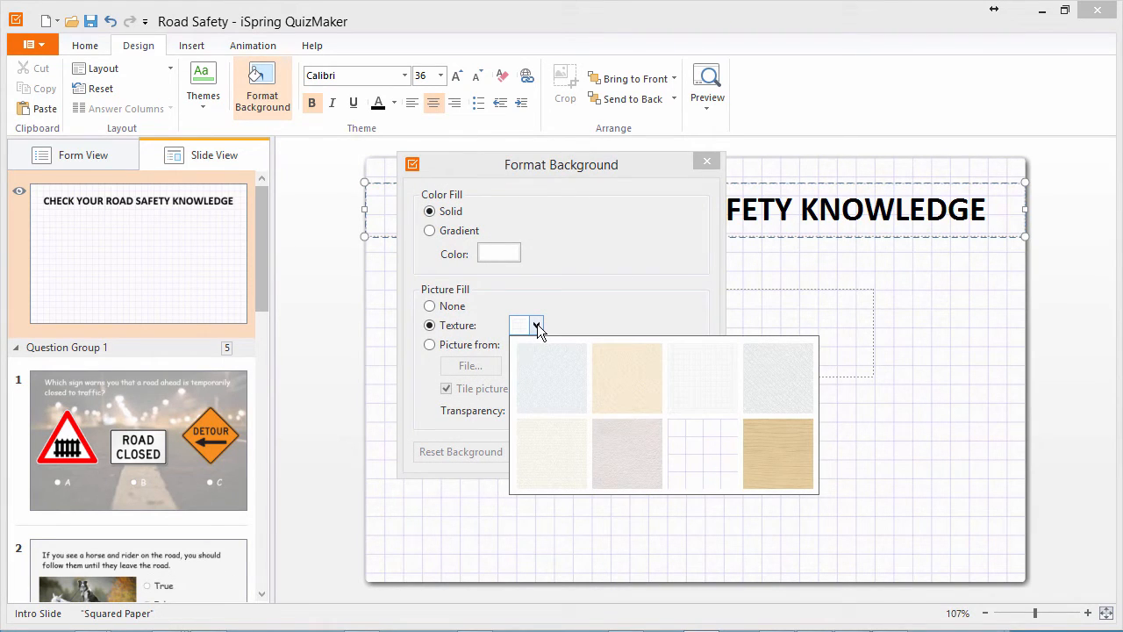
pyautogui.click(535, 325)
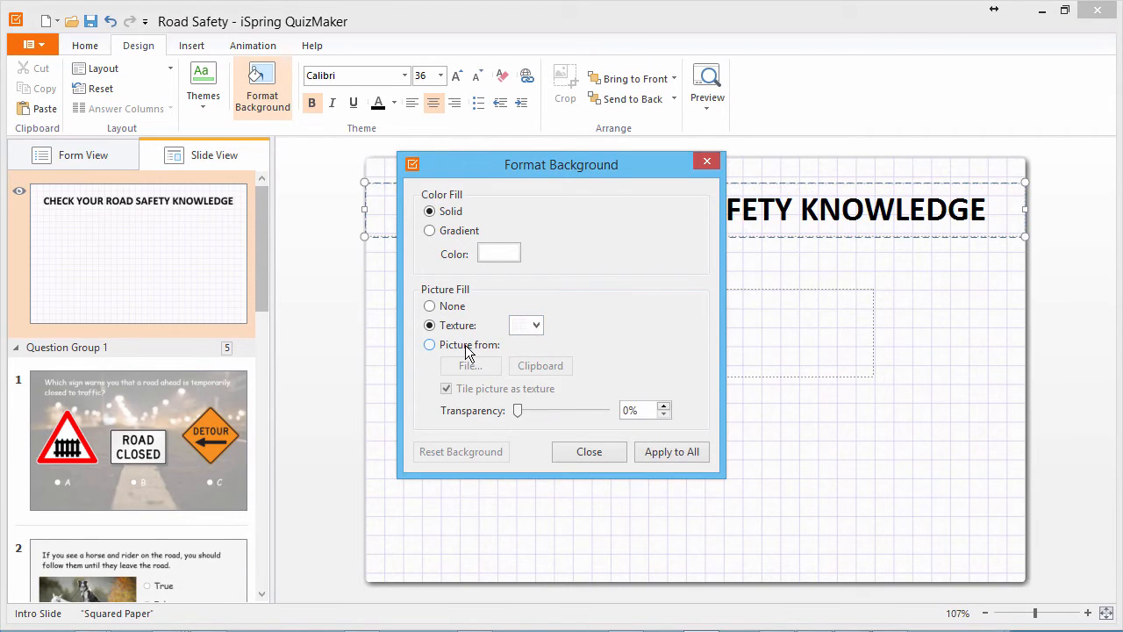
pyautogui.click(471, 366)
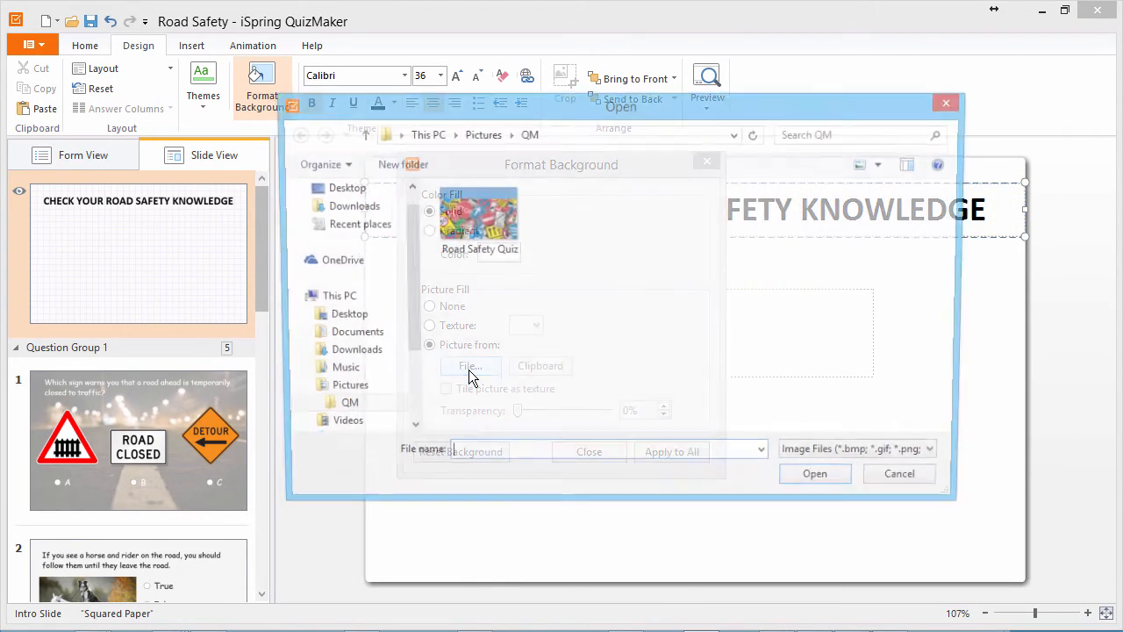
pyautogui.click(814, 473)
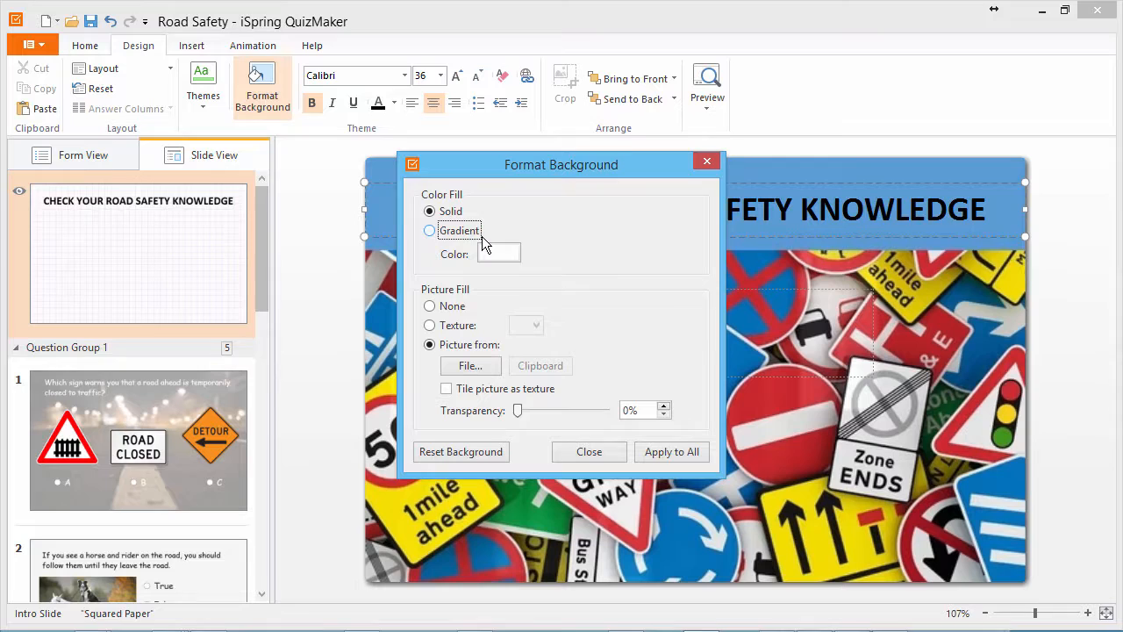
pyautogui.moveTo(483, 255)
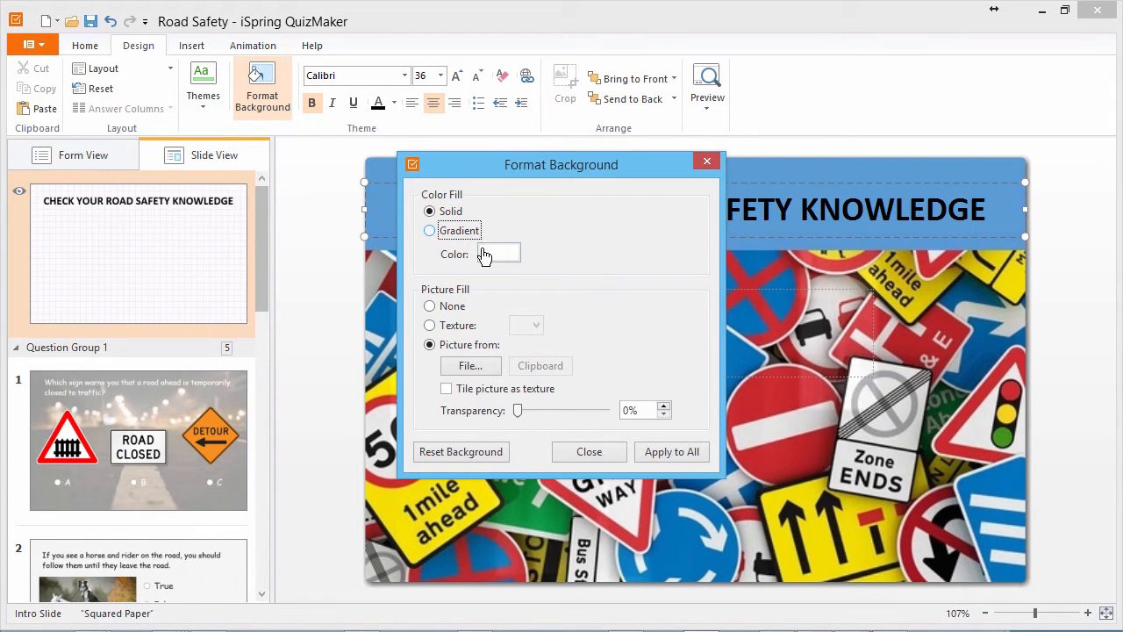
pyautogui.click(589, 451)
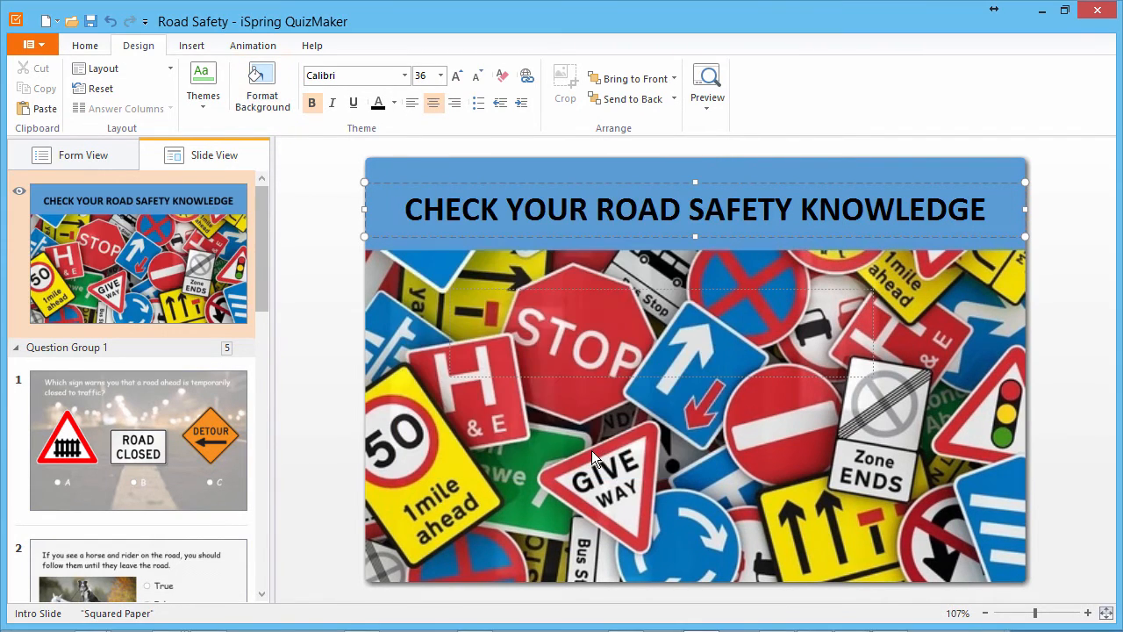
# - Return to Form View and show the intro slide's video attachment options
pyautogui.click(83, 154)
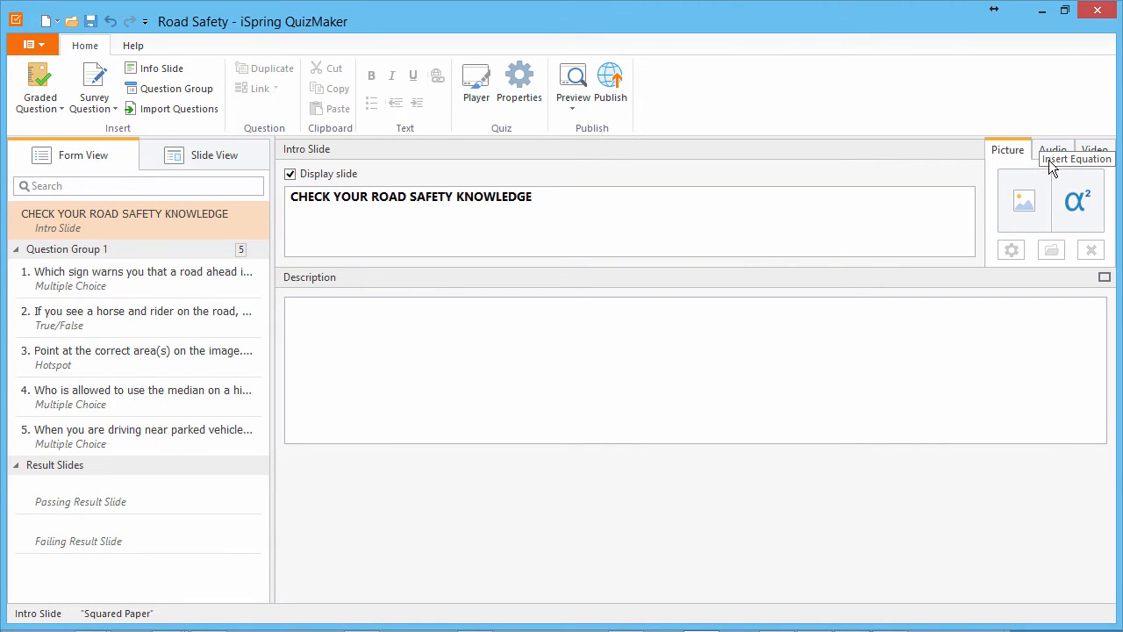
pyautogui.click(1095, 149)
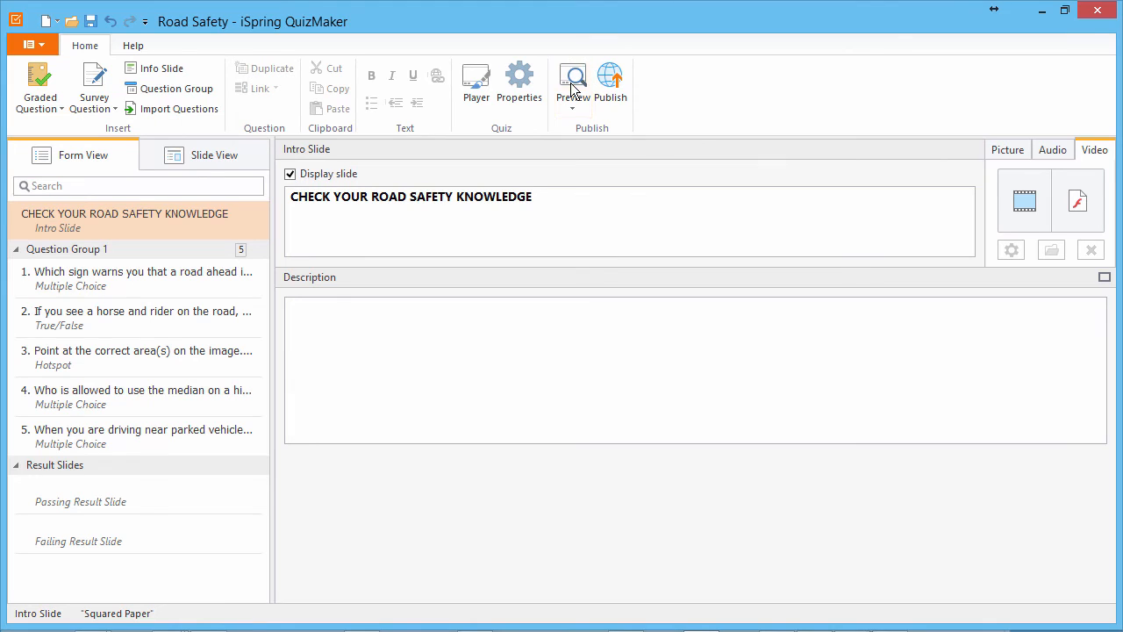
# - Preview the quiz and start it with CHECK NOW to reach question 1
pyautogui.click(572, 83)
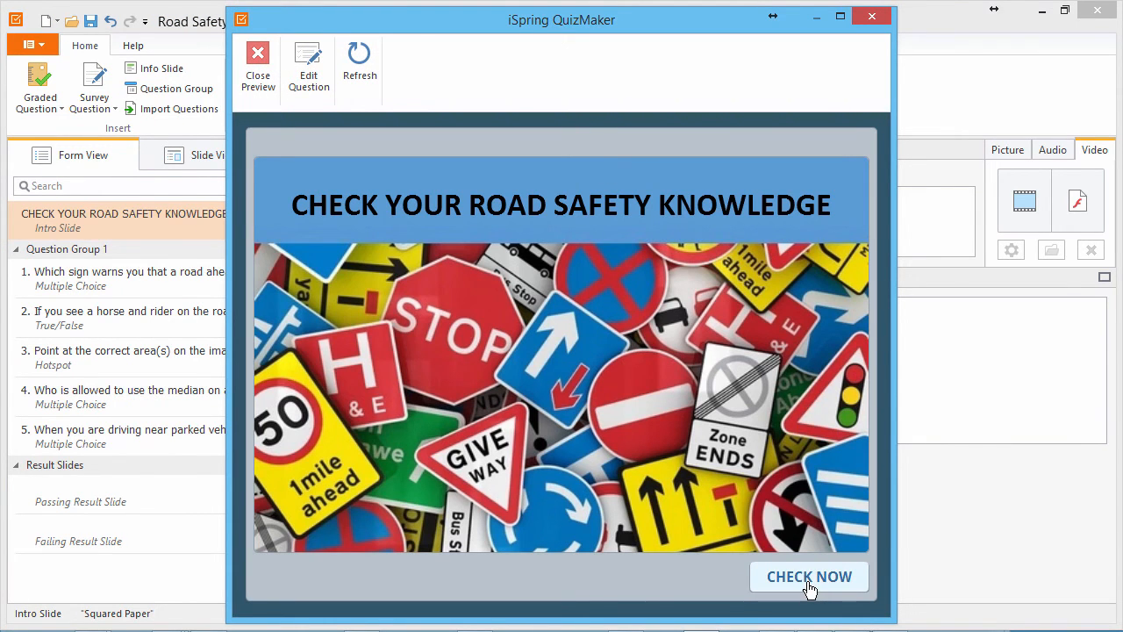
pyautogui.click(808, 576)
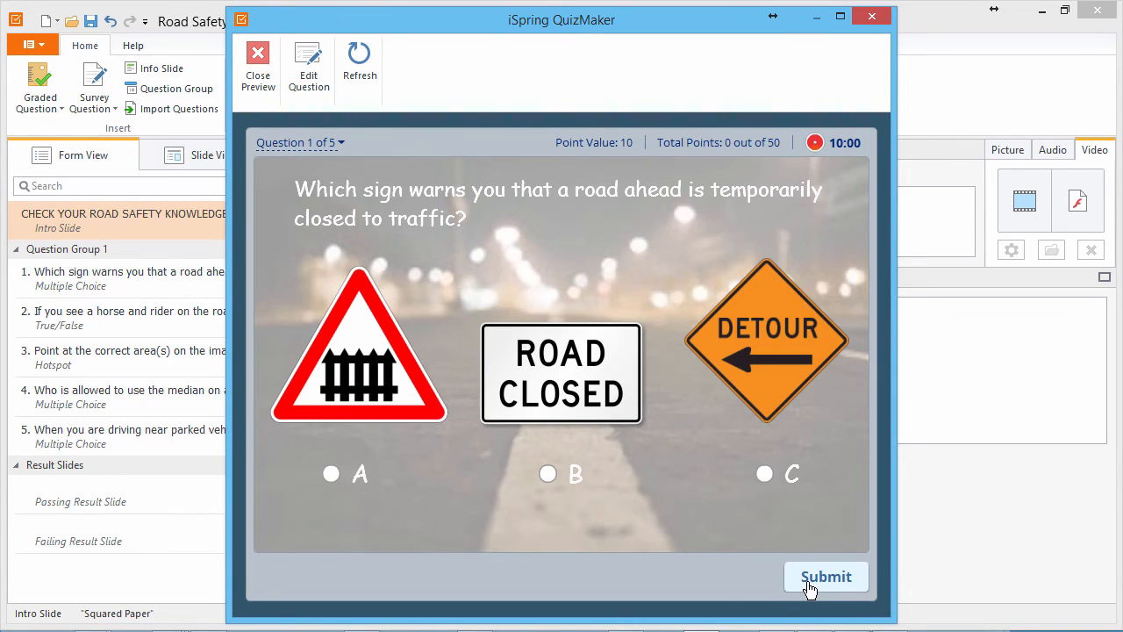